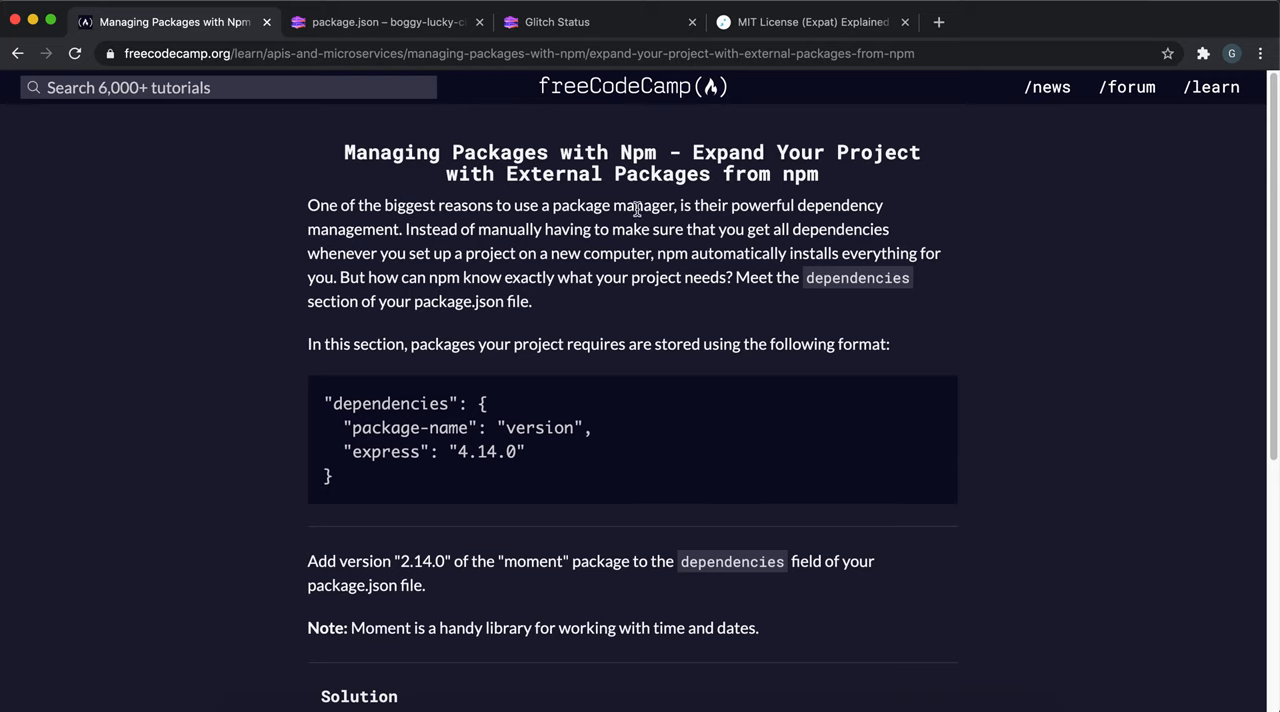
pyautogui.moveTo(428, 226)
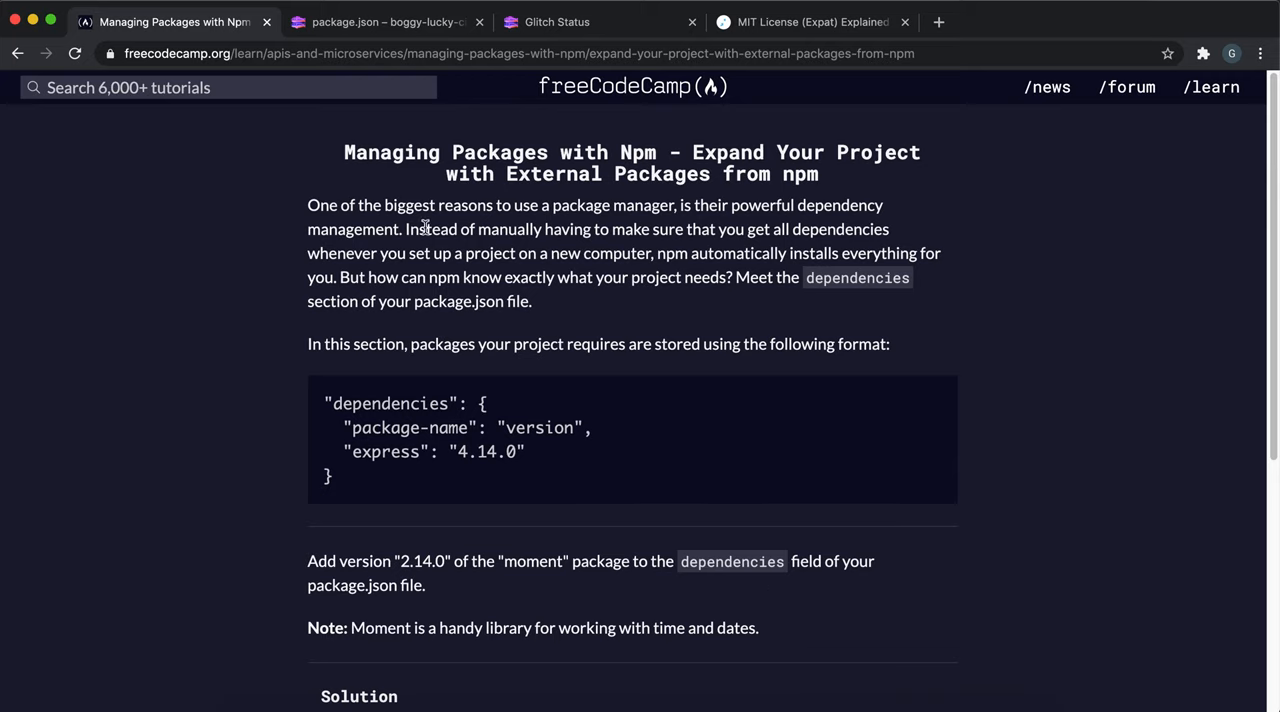
pyautogui.moveTo(768, 252)
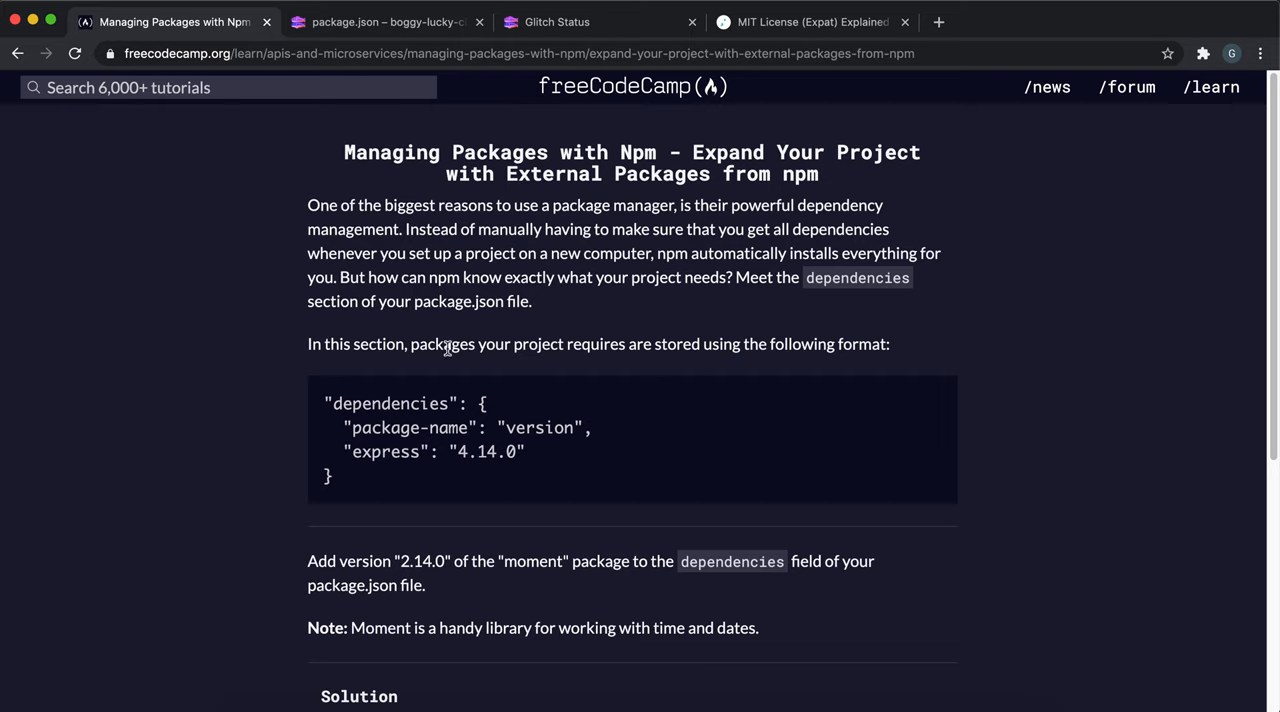
# Step: Find the npmjs 'repository' package via a Google search and reach its package search box
pyautogui.doubleClick(390, 404)
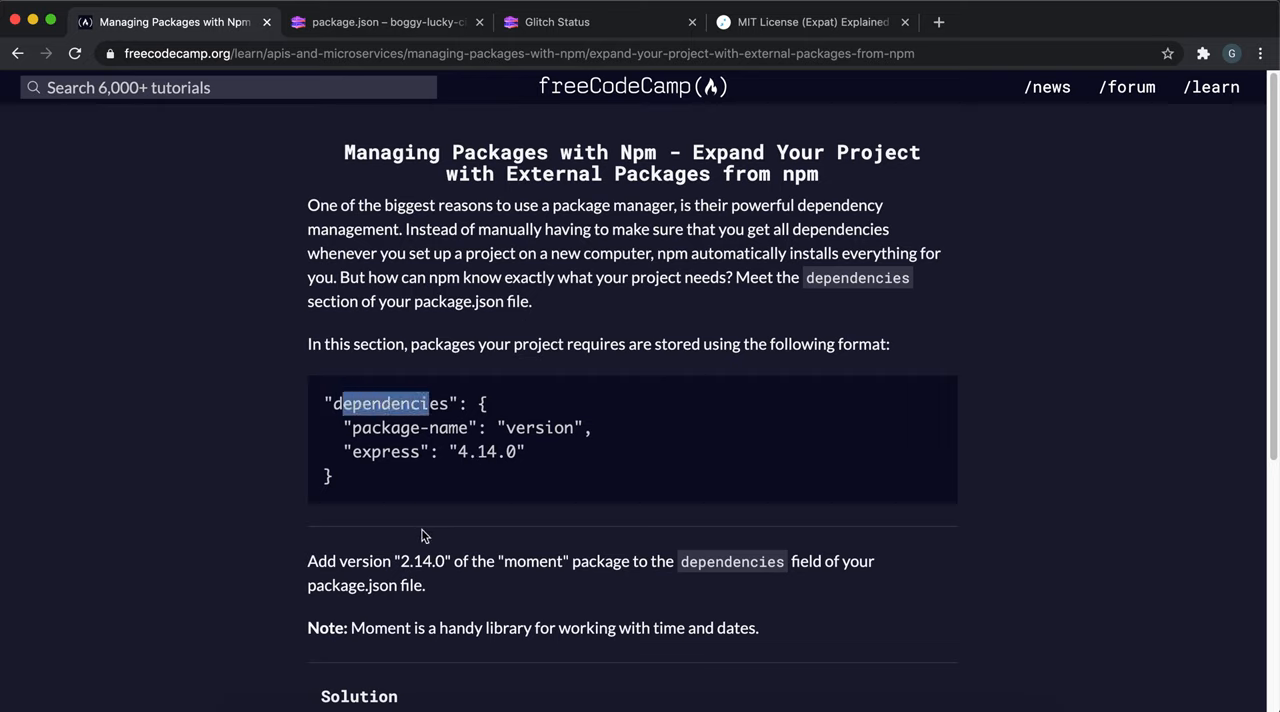
pyautogui.moveTo(372, 420)
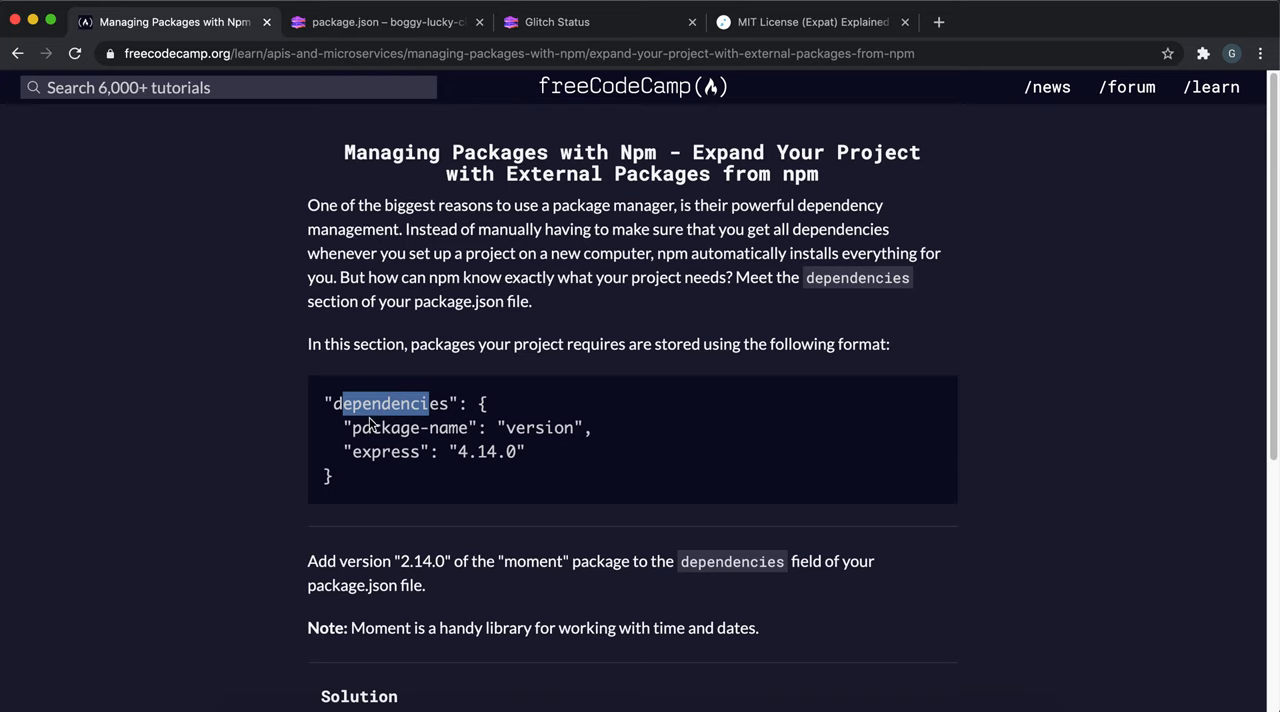
pyautogui.moveTo(416, 434)
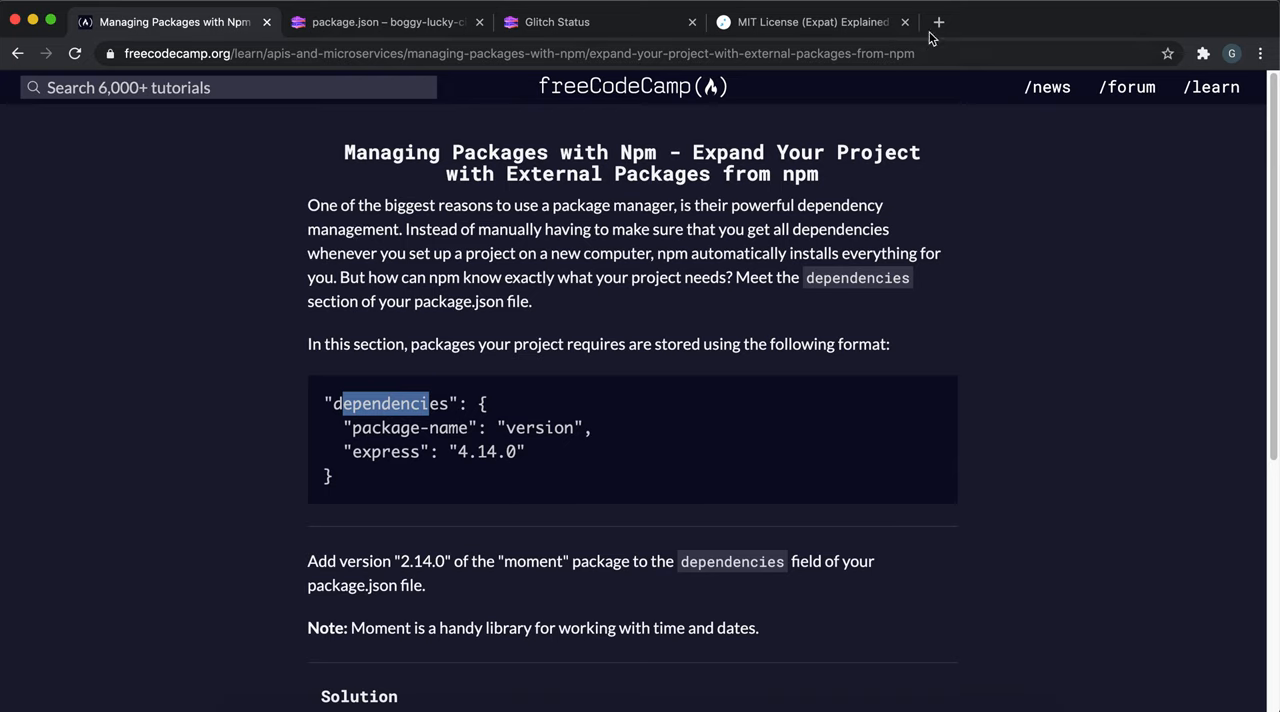
pyautogui.click(946, 22)
pyautogui.write('npm repository')
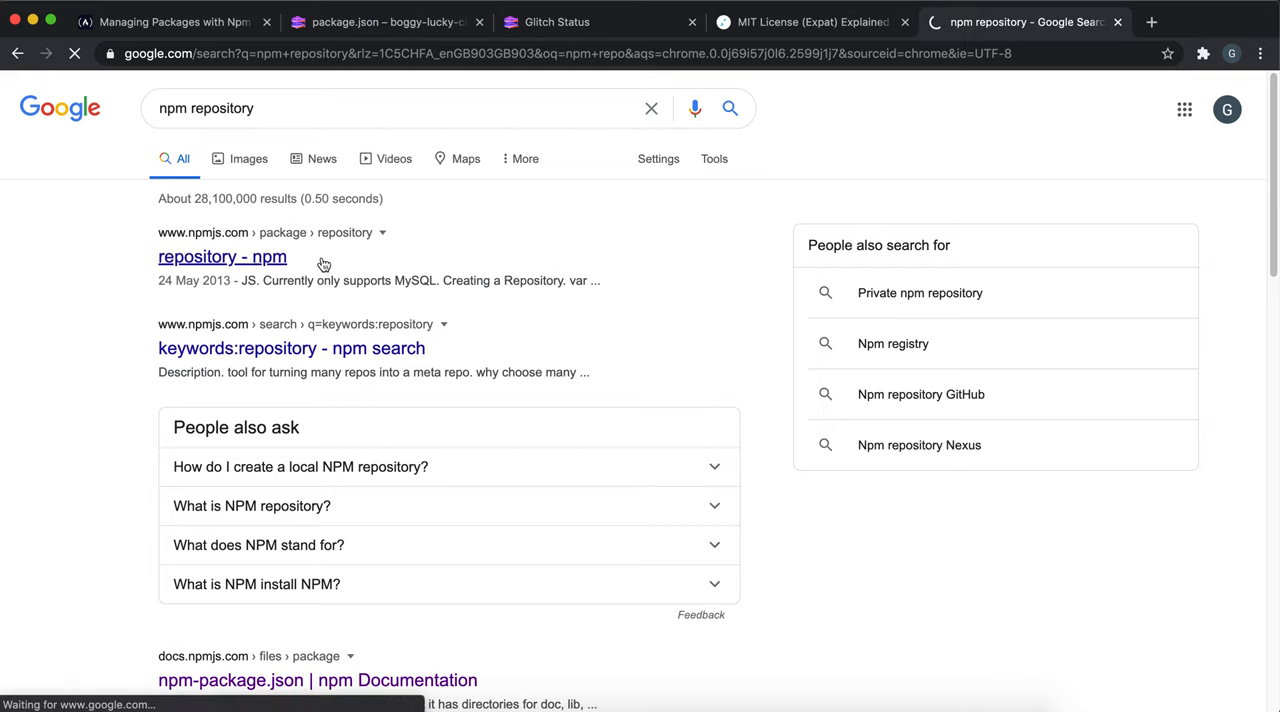
pyautogui.click(222, 256)
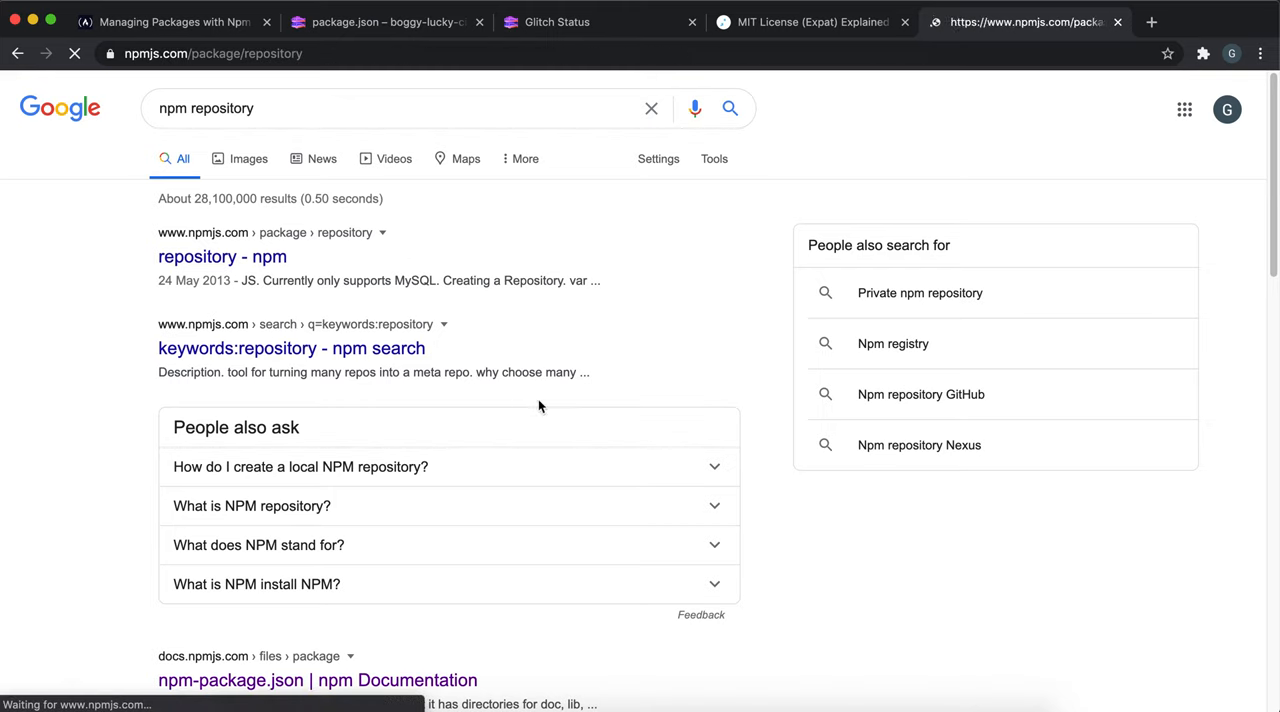
pyautogui.click(222, 256)
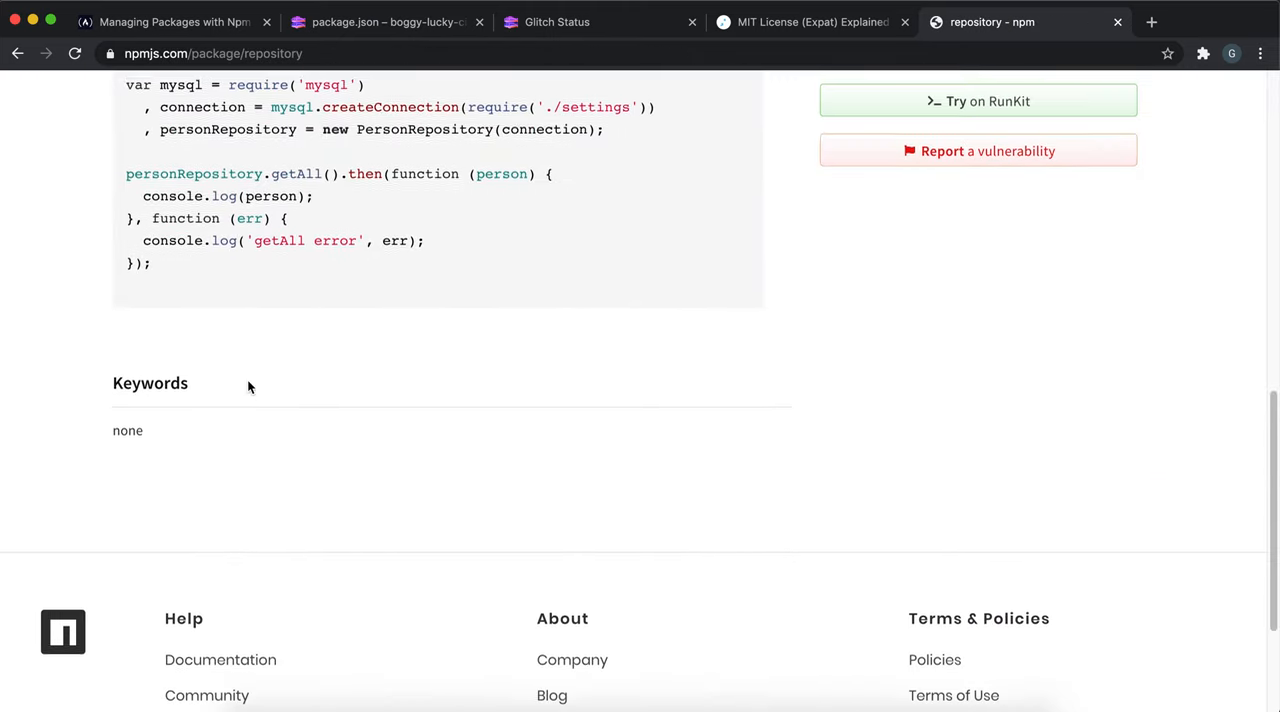
pyautogui.scroll(3)
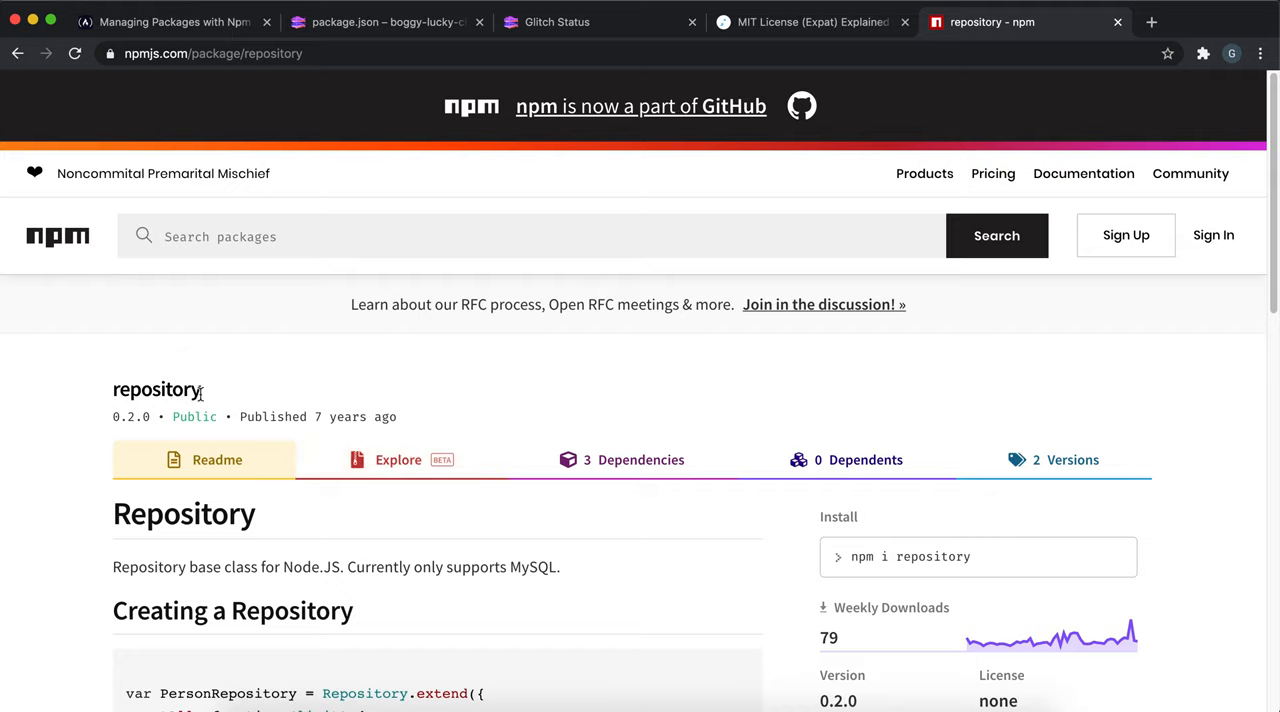
pyautogui.click(476, 236)
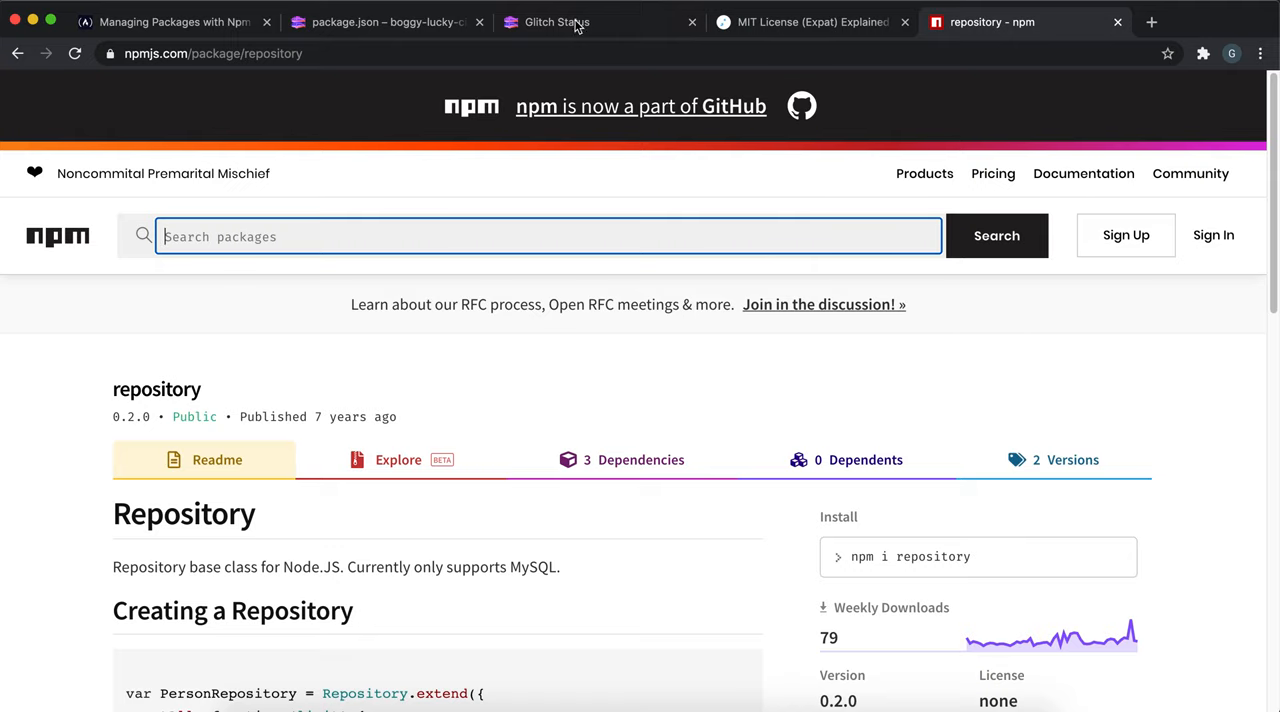
pyautogui.click(384, 22)
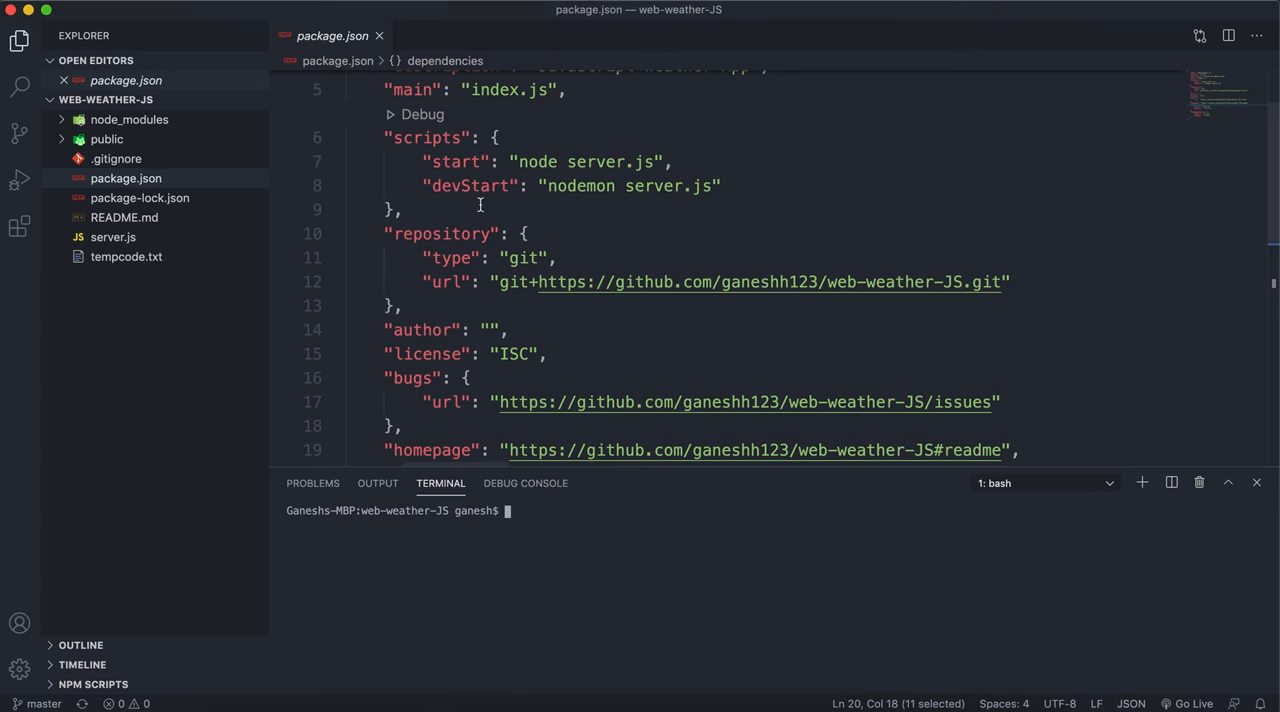
# Step: Review the axios dependency version in package.json and run 'npm install' in the terminal
pyautogui.scroll(-3)
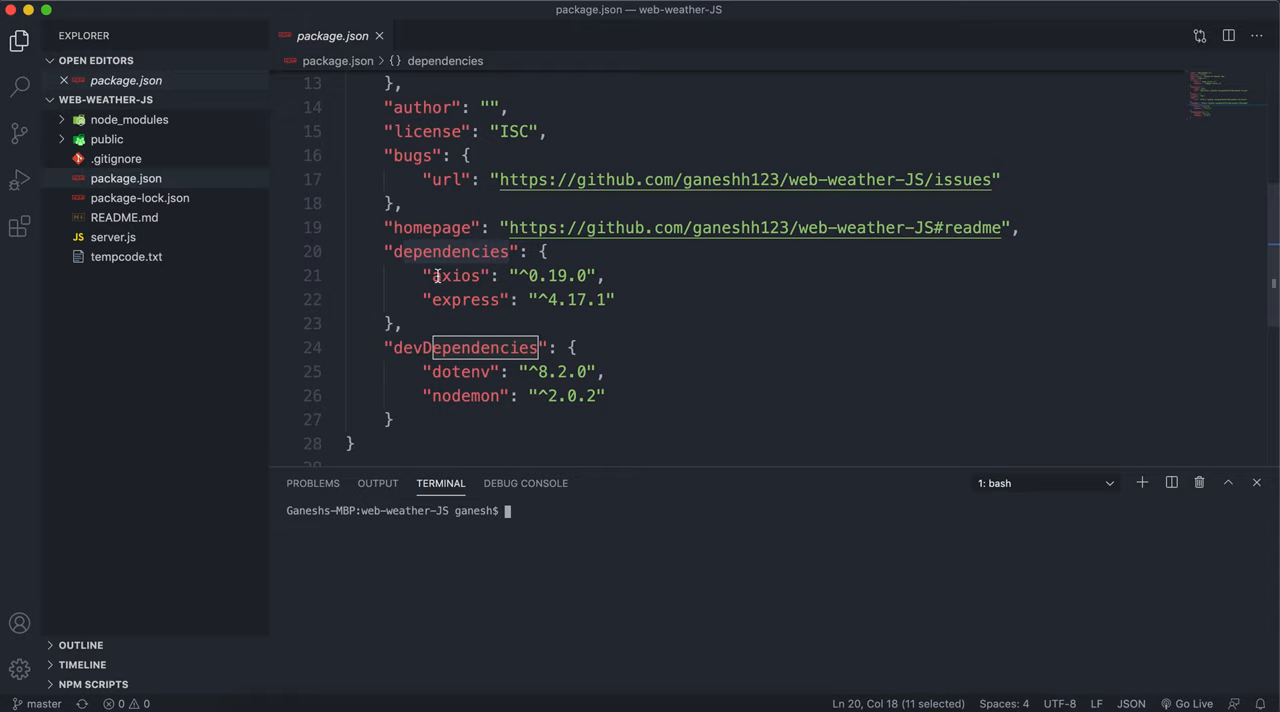
pyautogui.click(456, 276)
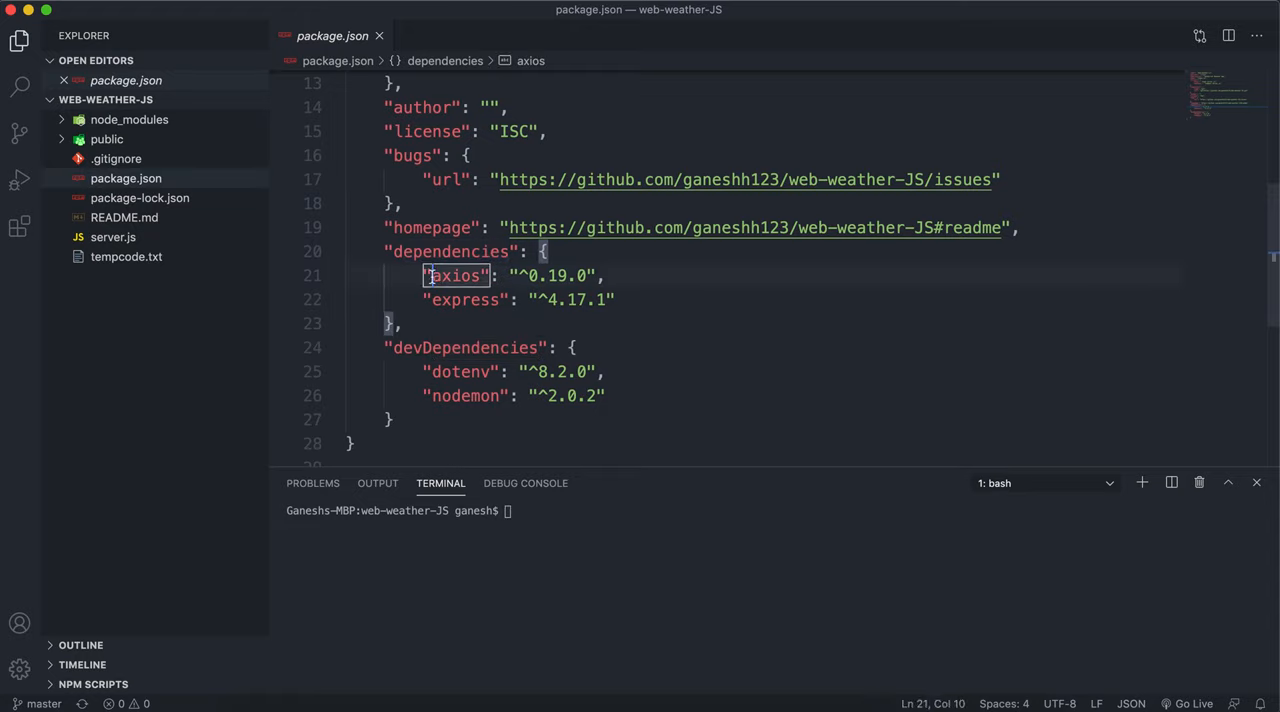
pyautogui.doubleClick(454, 276)
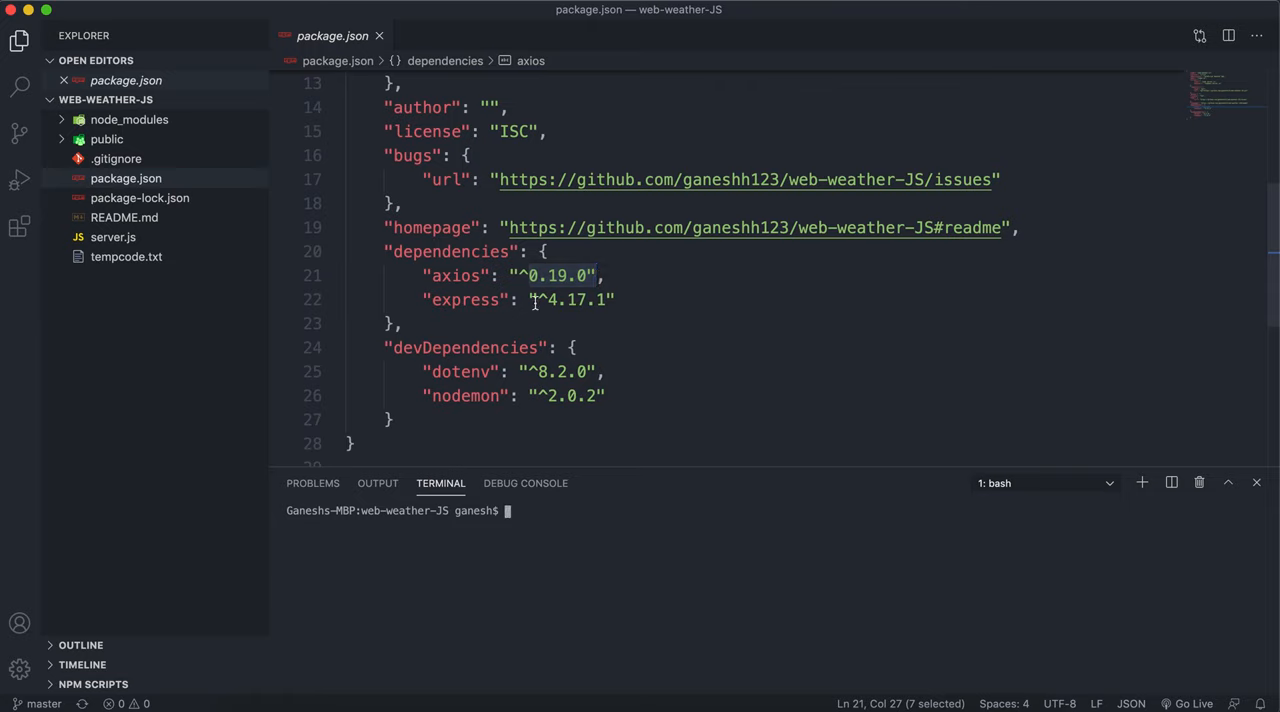
pyautogui.write('npm')
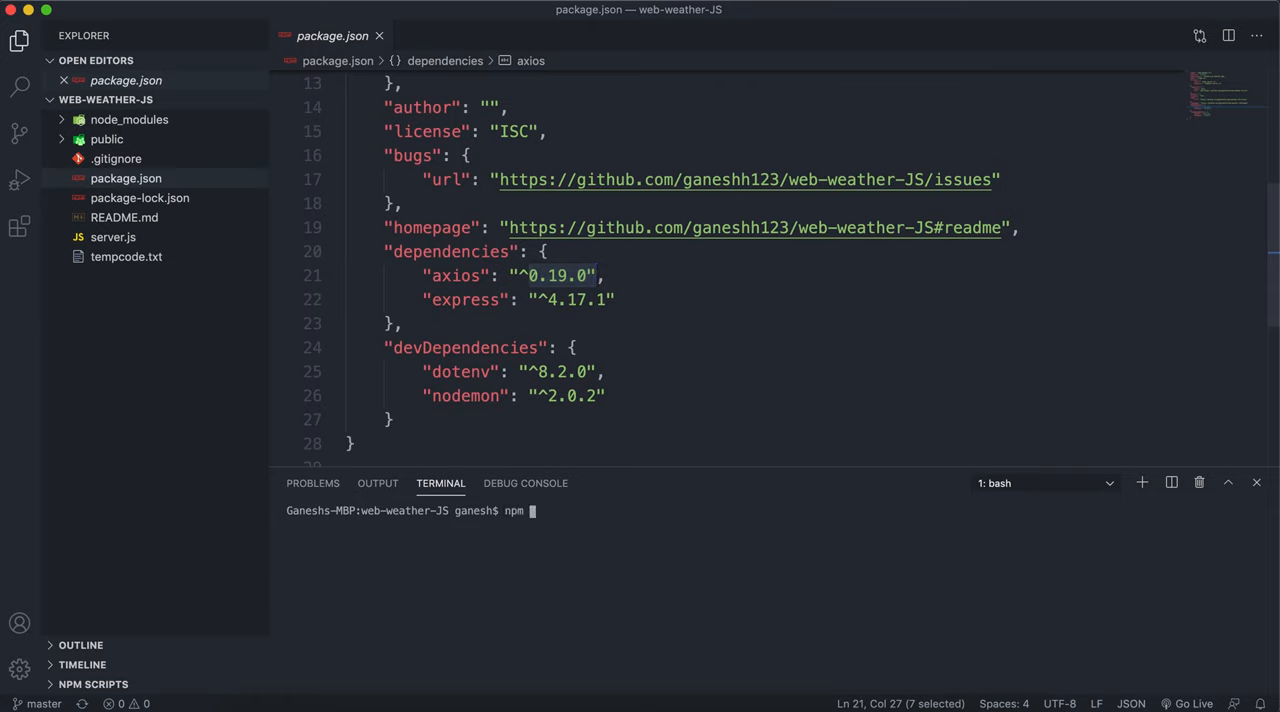
pyautogui.write('in')
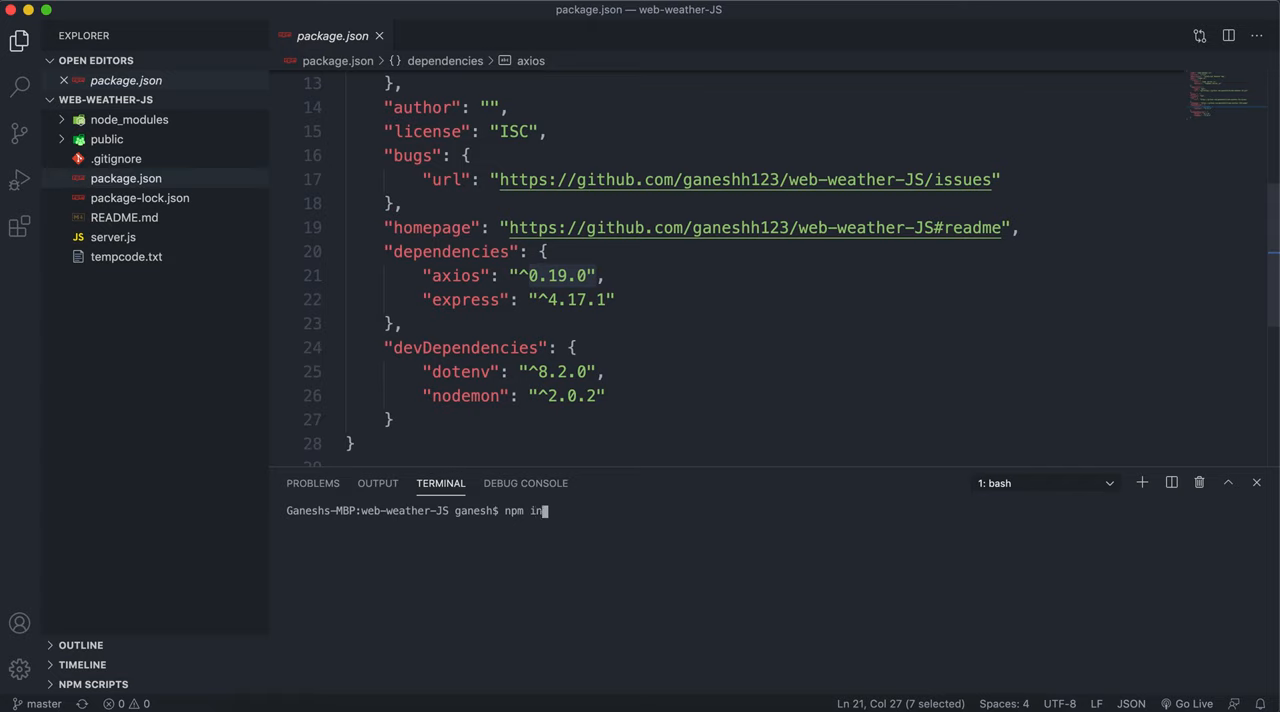
pyautogui.press('Enter')
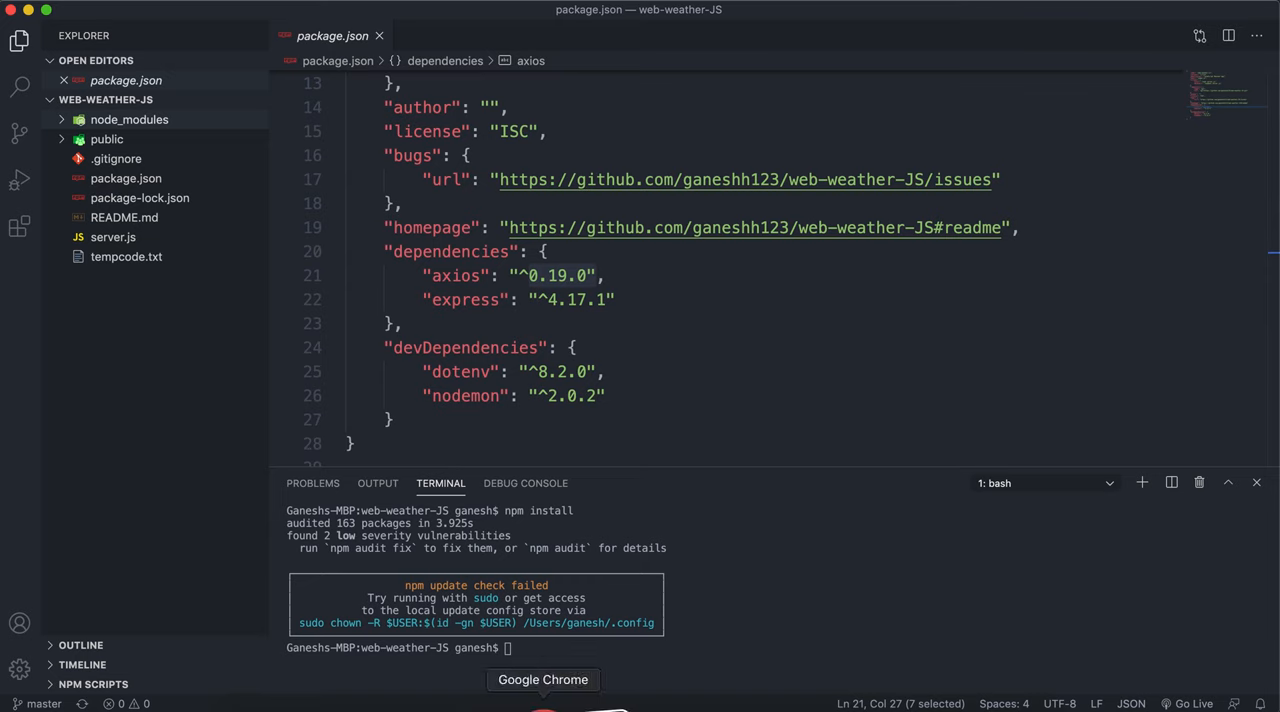
pyautogui.click(544, 680)
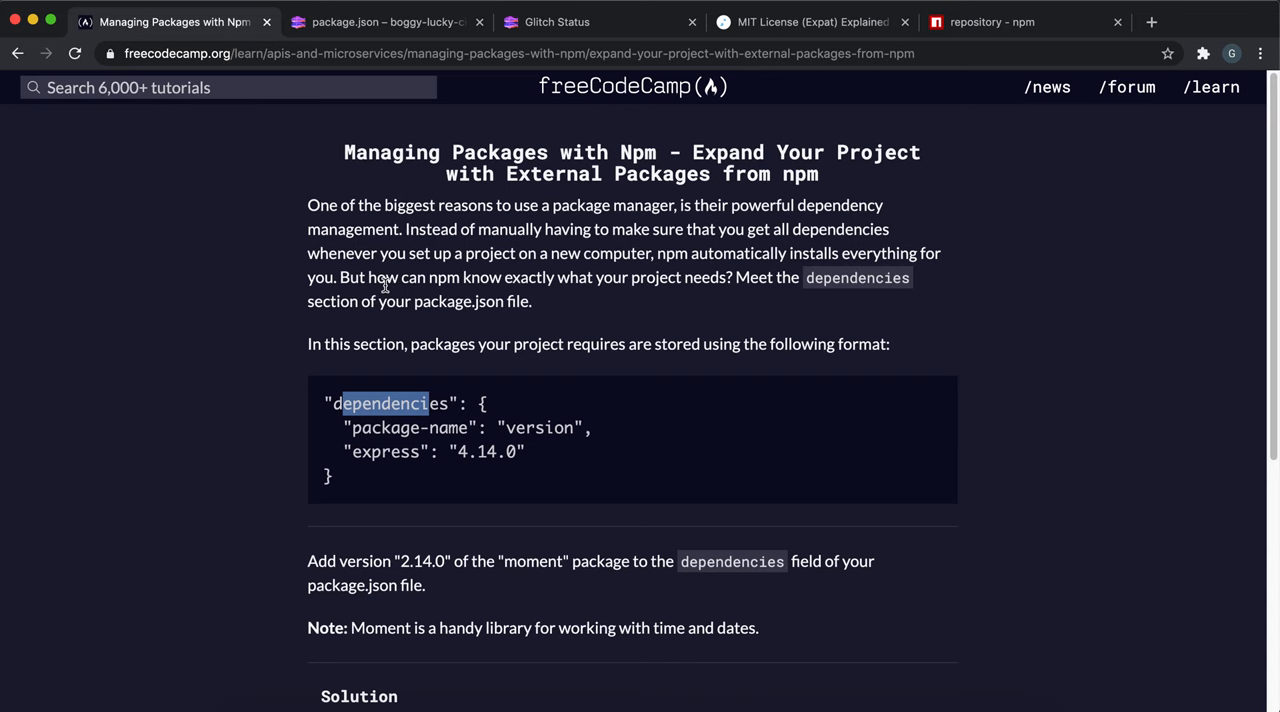
pyautogui.moveTo(546, 568)
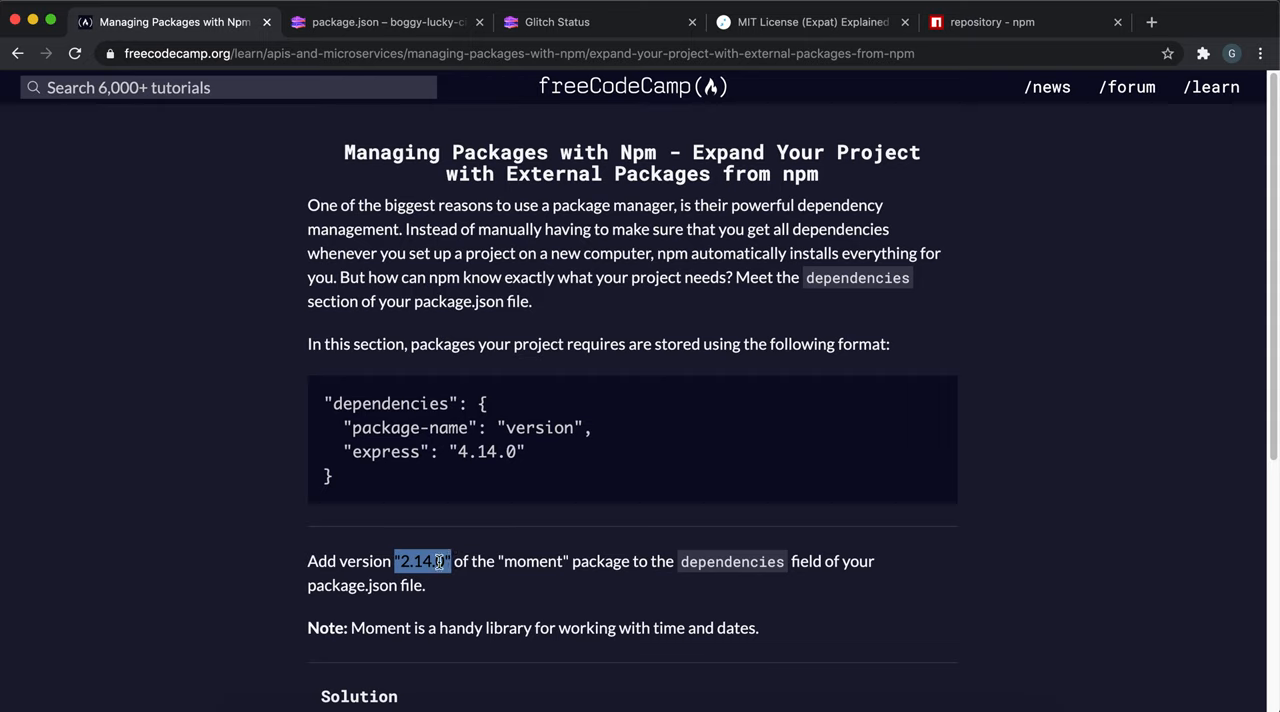
pyautogui.moveTo(520, 546)
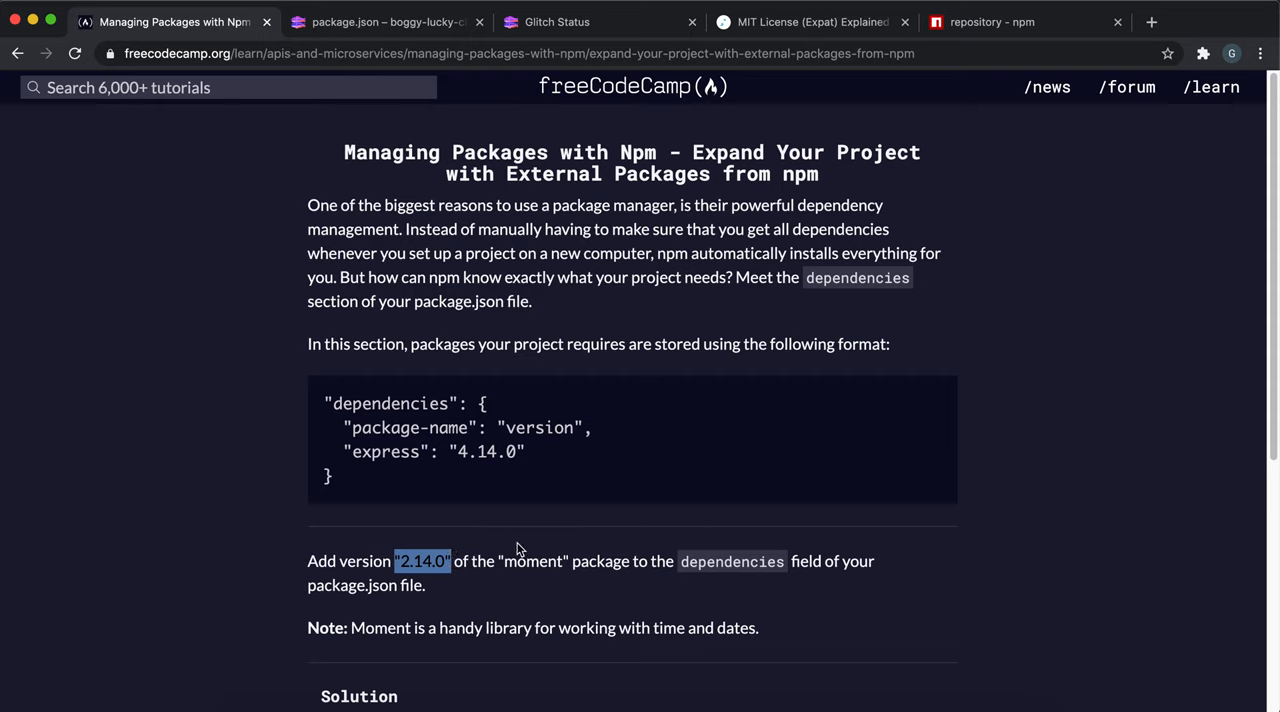
# Step: Switch to the boggy-lucky-cinema Glitch project's package.json
pyautogui.click(396, 20)
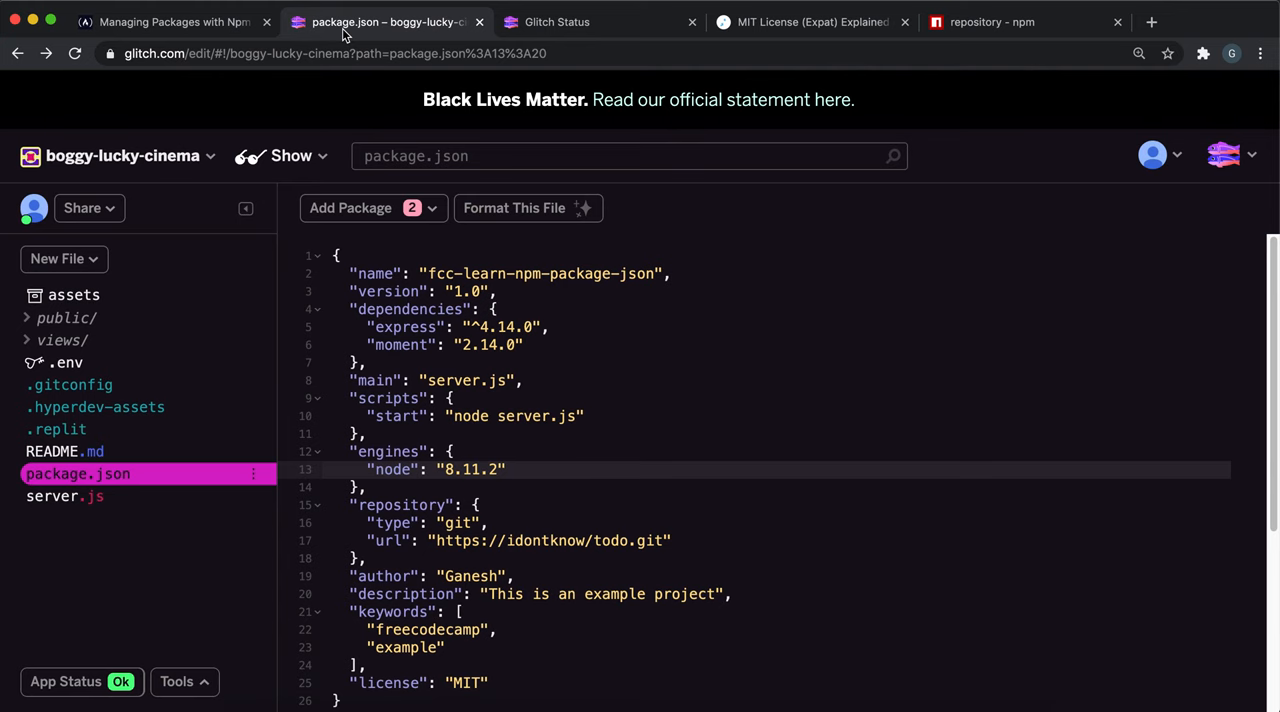
pyautogui.moveTo(396, 328)
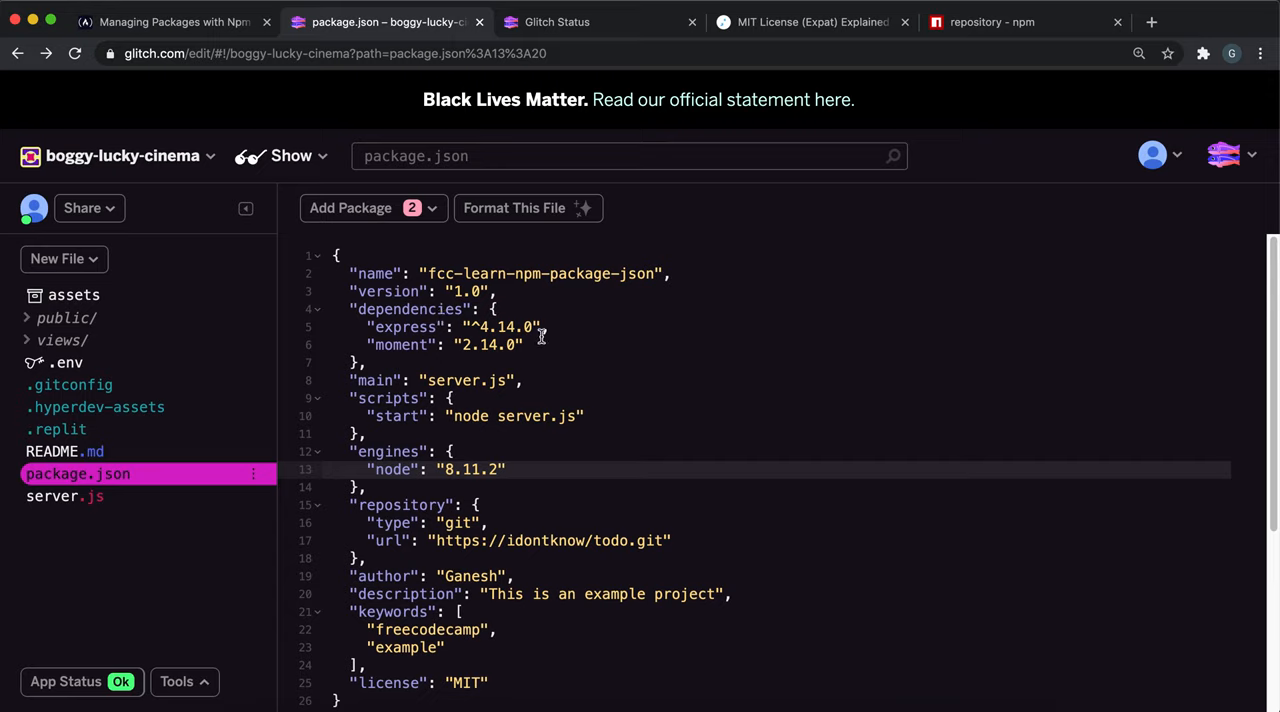
# Step: Verify moment 2.14.0 in dependencies and submit the copied Live App link as the solution
pyautogui.doubleClick(400, 344)
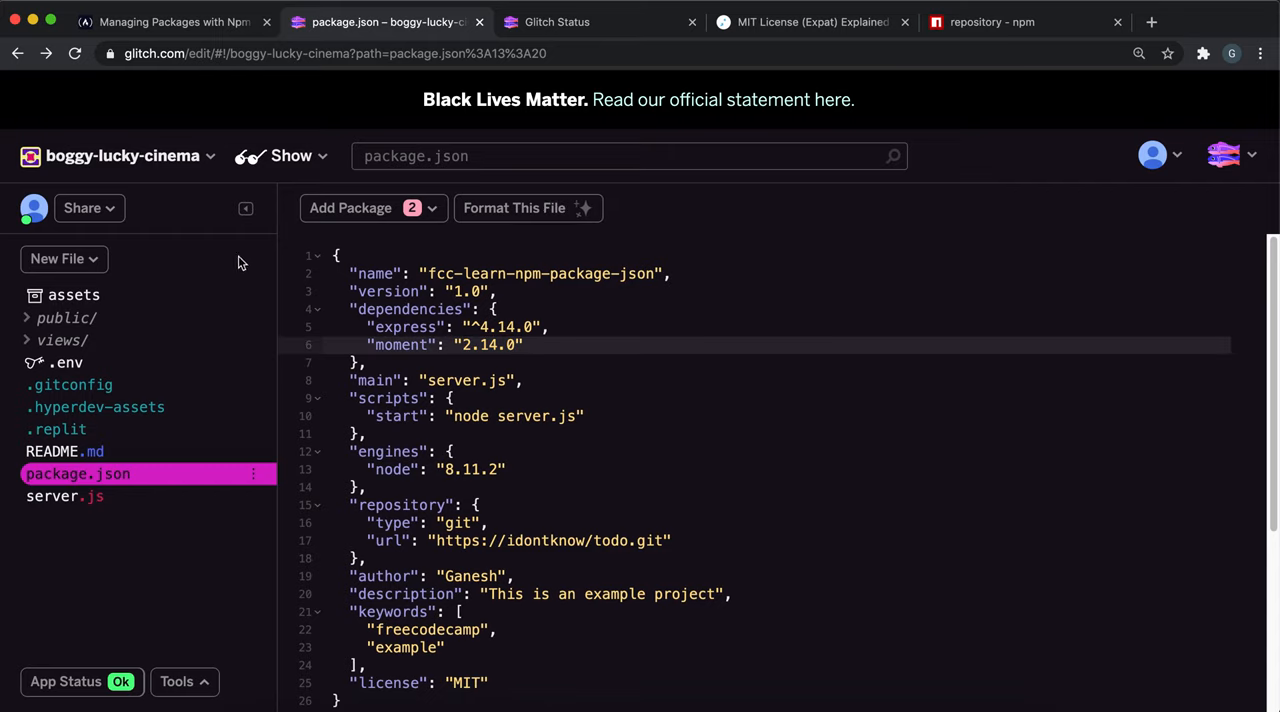
pyautogui.click(84, 208)
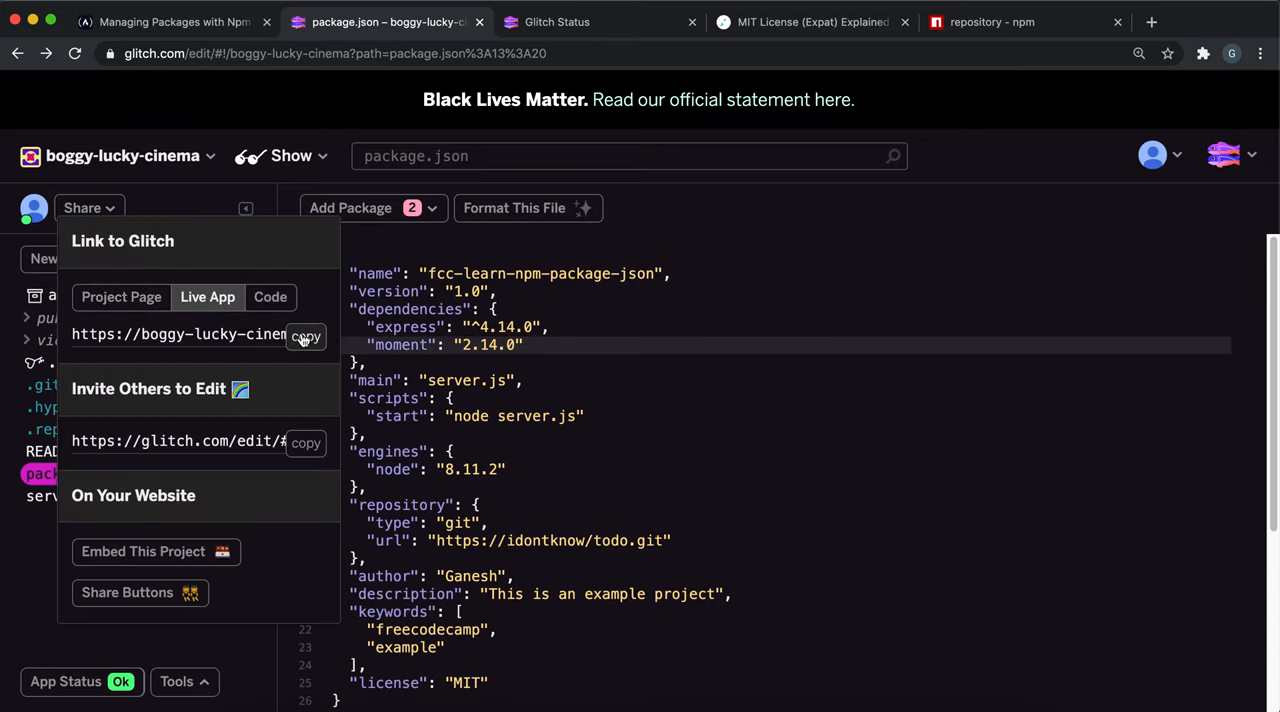
pyautogui.click(160, 22)
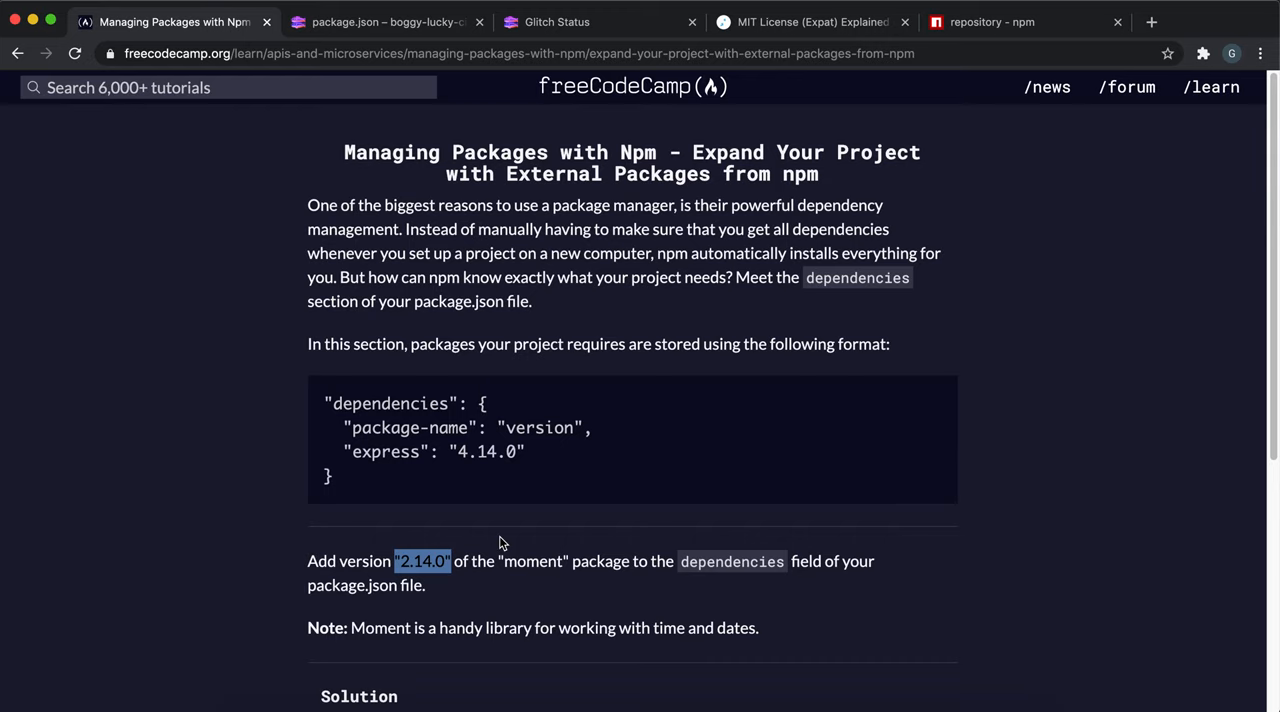
pyautogui.scroll(-3)
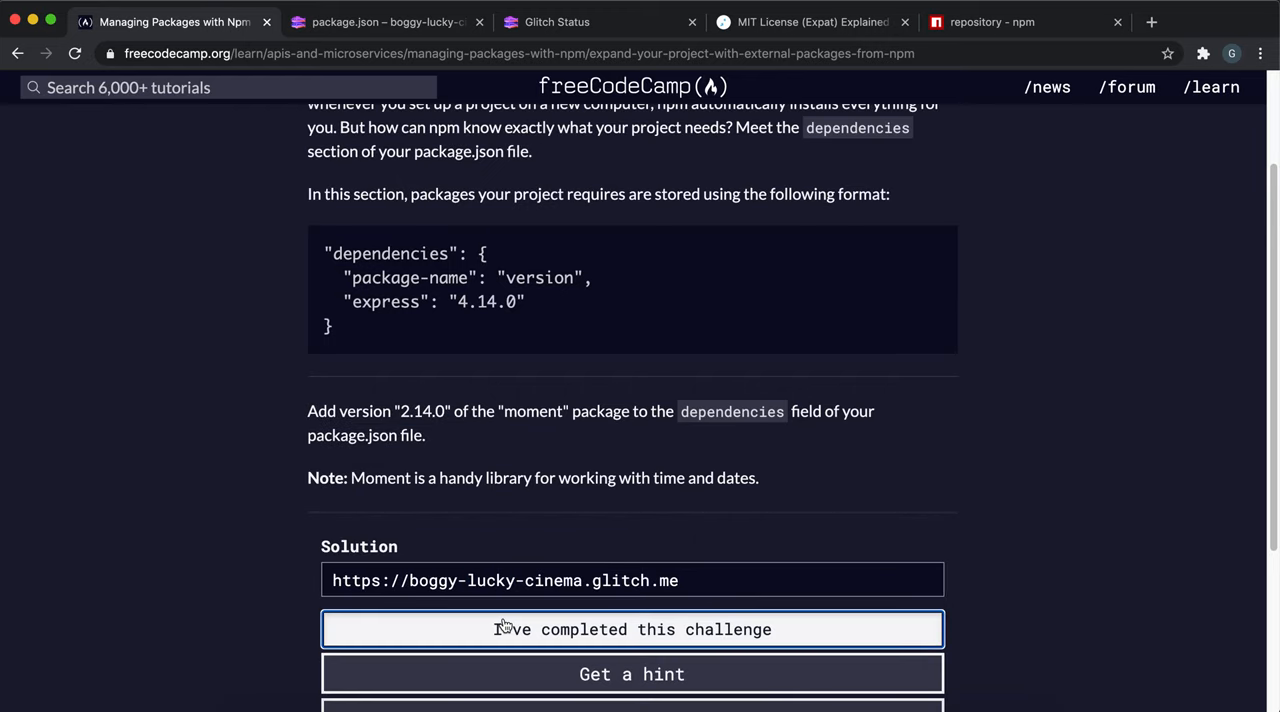
pyautogui.click(632, 628)
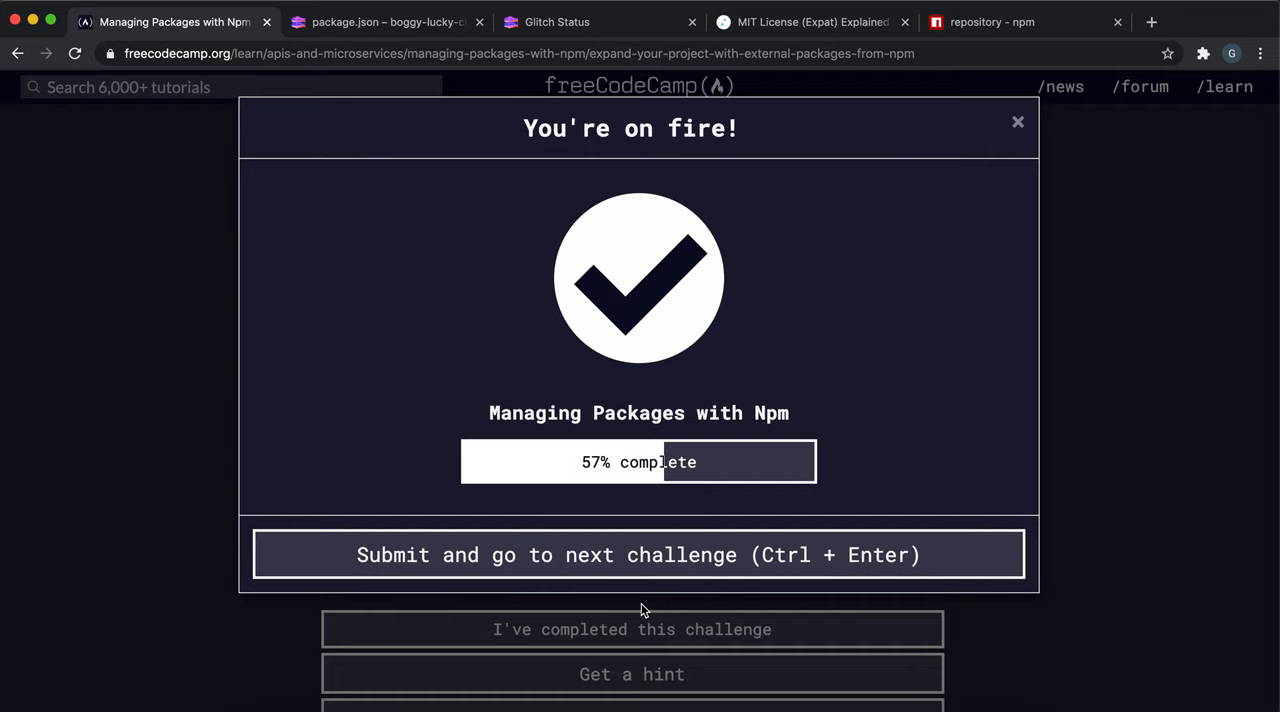